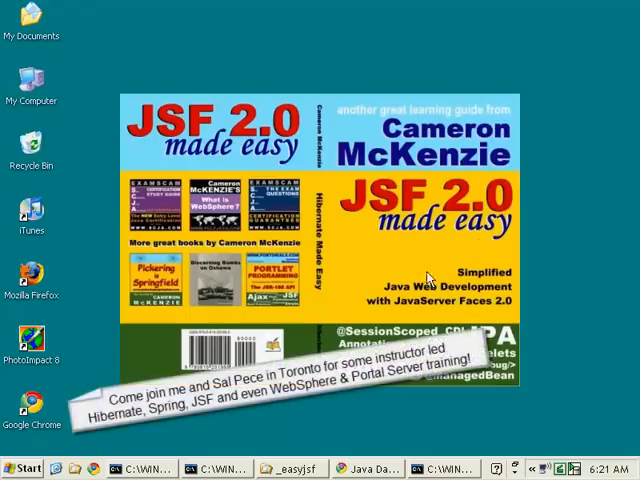
mouse_move(370, 438)
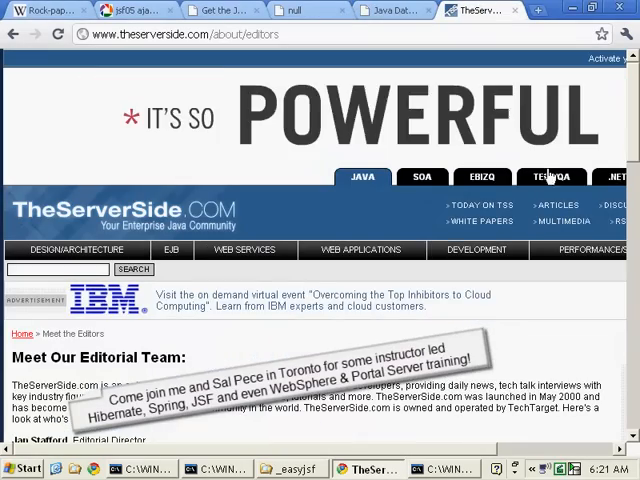
Step: Scroll down TheServerSide's Meet Our Editorial Team page in Chrome
scroll("down", 3)
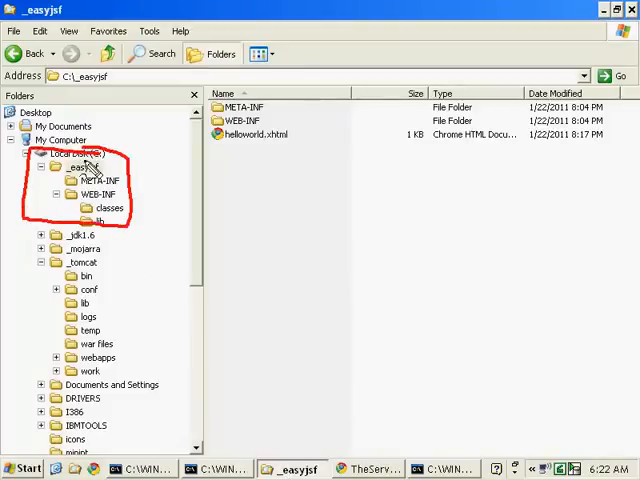
Step: Open the _easyjsf project folder and open helloworld.xhtml in Notepad
double_click(99, 193)
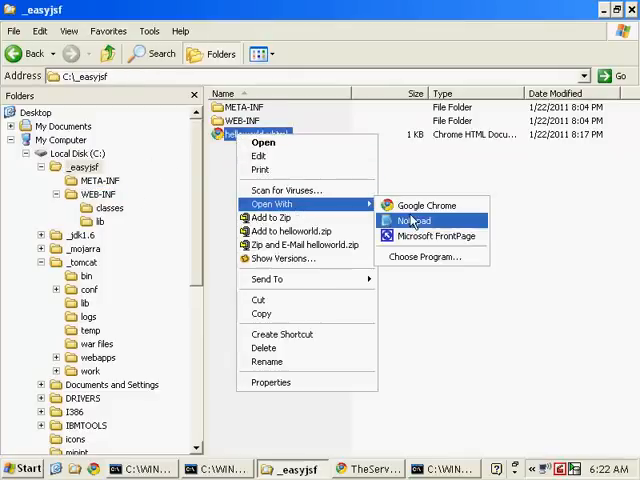
left_click(411, 220)
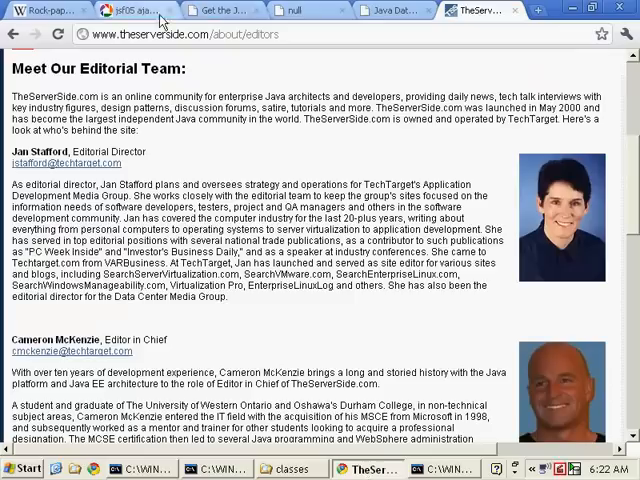
Step: View the jsf05 ajax screenshot of the finished game, then the Rock-paper-scissors article
left_click(130, 10)
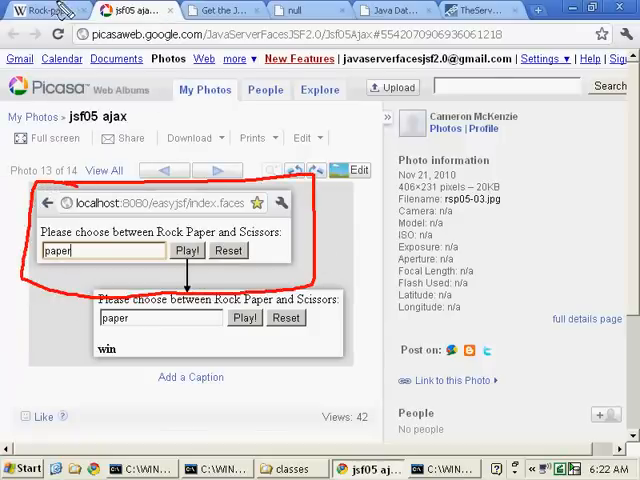
left_click(40, 10)
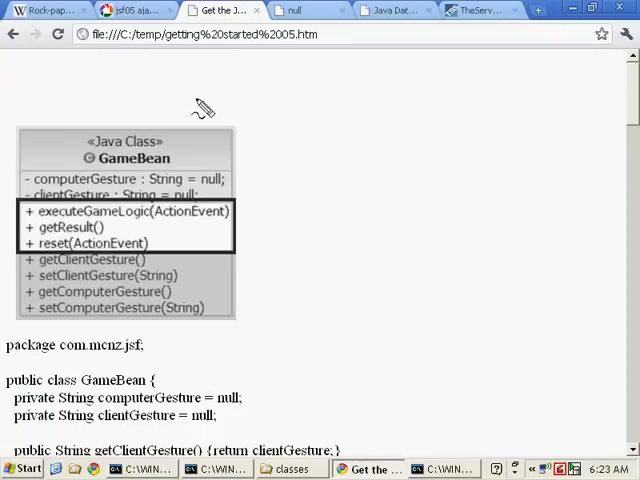
Step: Select the clientGesture property in the tutorial's GameBean class diagram
left_click_drag(200, 110, 10, 305)
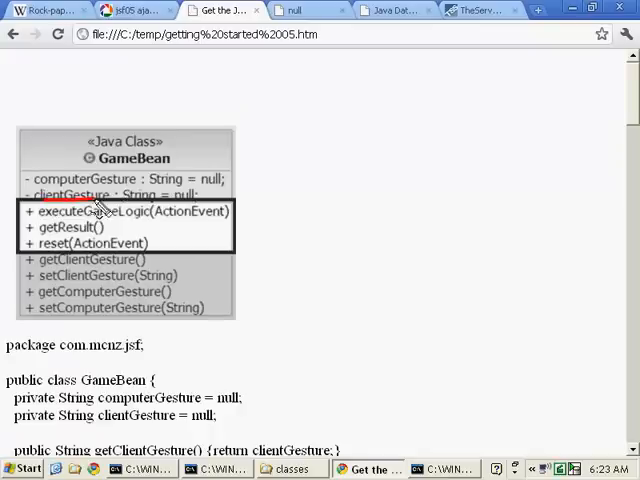
mouse_move(115, 208)
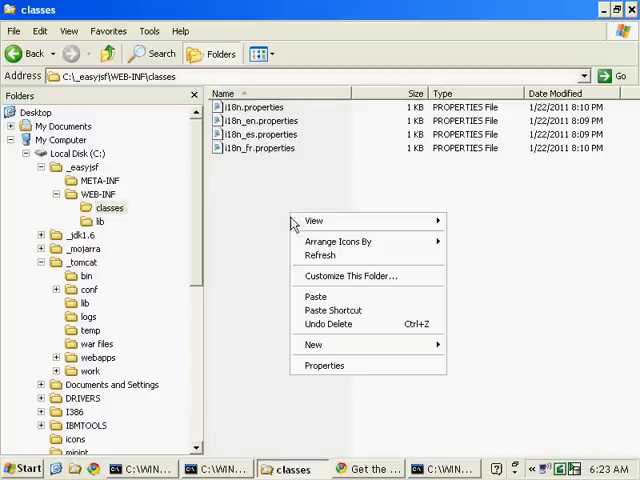
Step: Create the nested com, mcnz and jsf folders inside classes
left_click(313, 344)
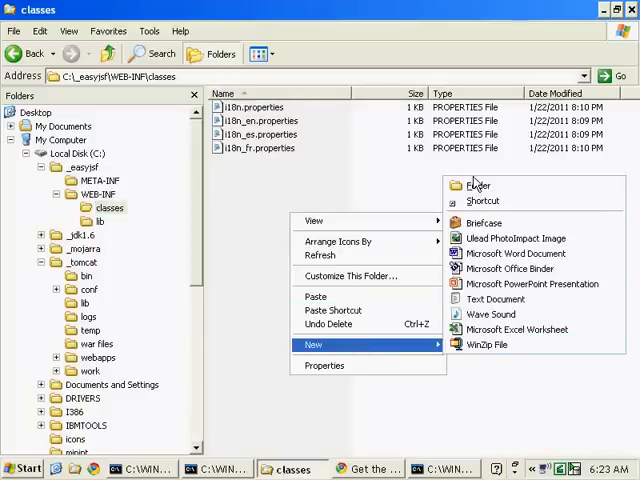
left_click(478, 185)
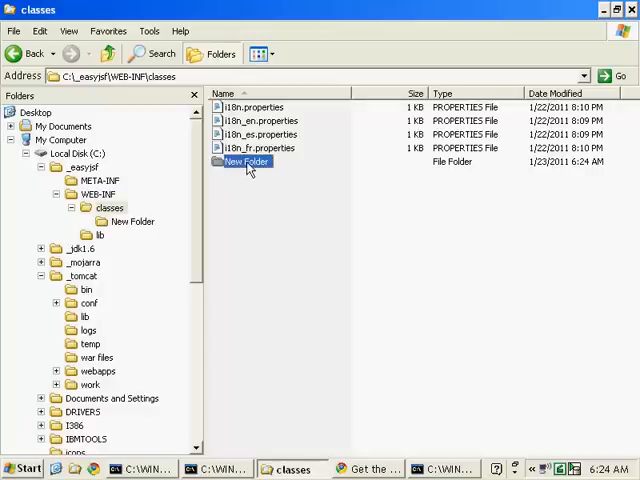
type("com")
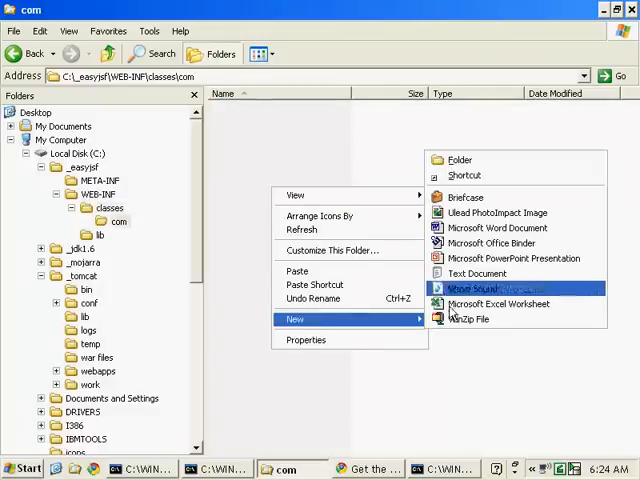
left_click(460, 160)
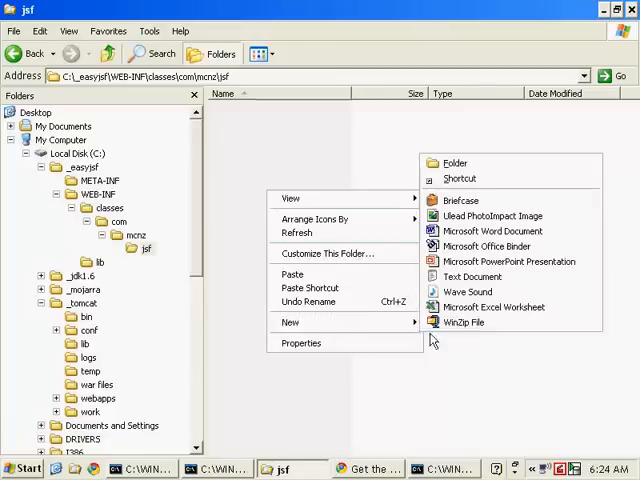
Step: Create an empty GameBean.java file in jsf, accepting the extension change
left_click(471, 276)
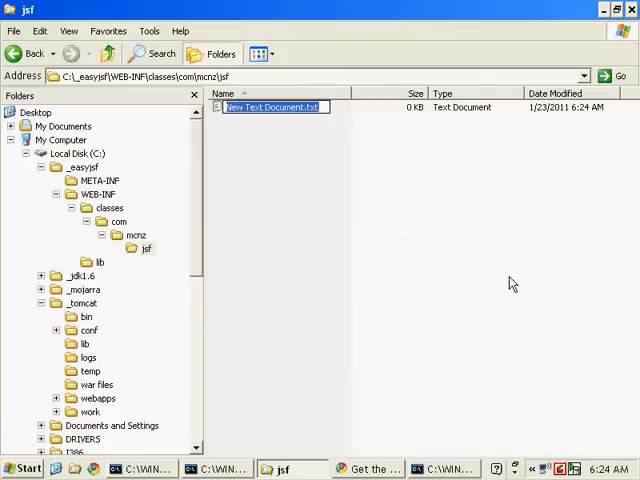
type("GameBean.java")
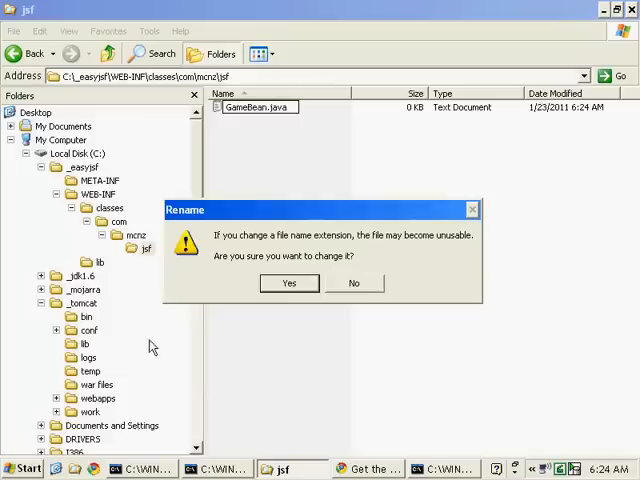
left_click(289, 283)
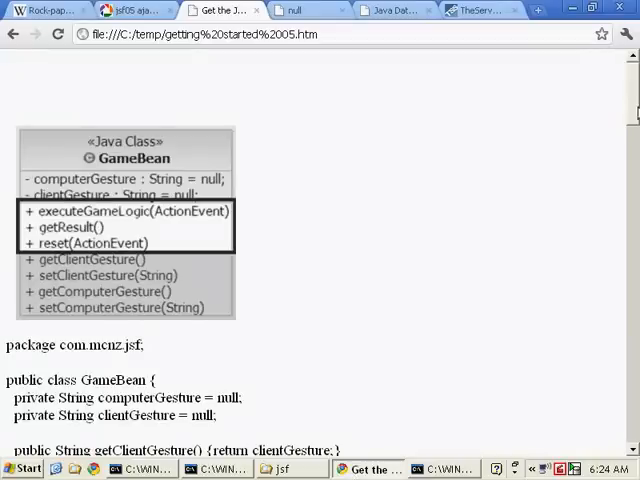
Step: Write the package com.mcnz.jsf line and an empty public class GameBean body
scroll("down", 3)
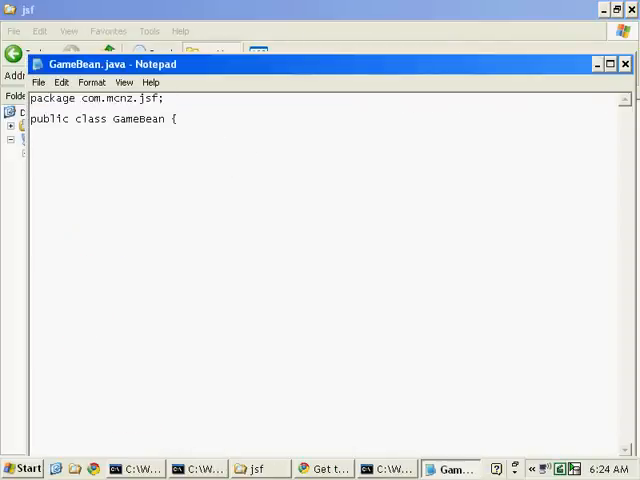
type("}")
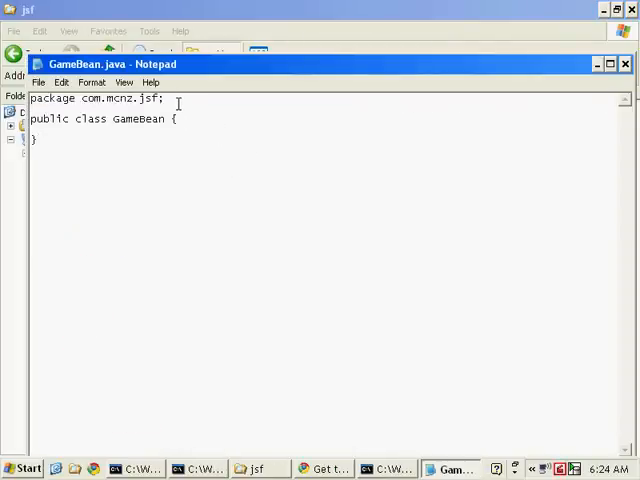
double_click(139, 119)
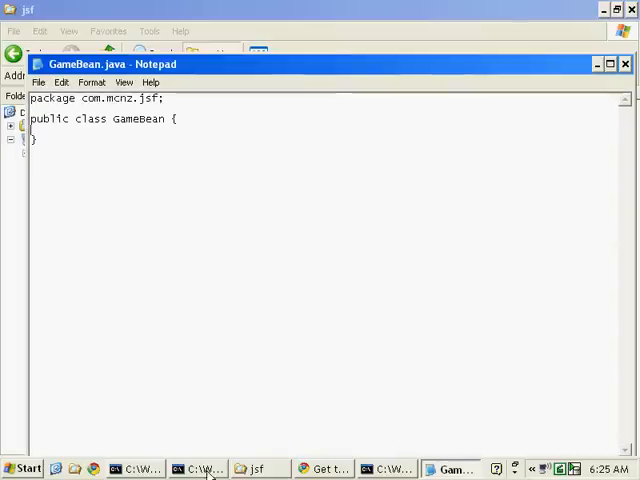
Step: Compile com\mcnz\jsf\*.java with javac against the WEB-INF lib and Tomcat lib jars
left_click(199, 468)
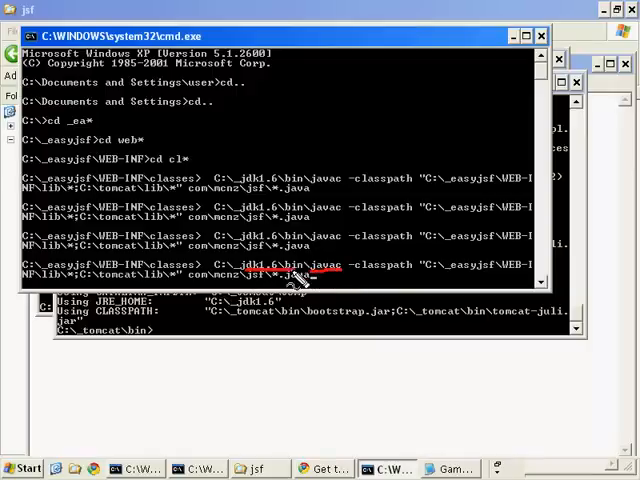
mouse_move(355, 275)
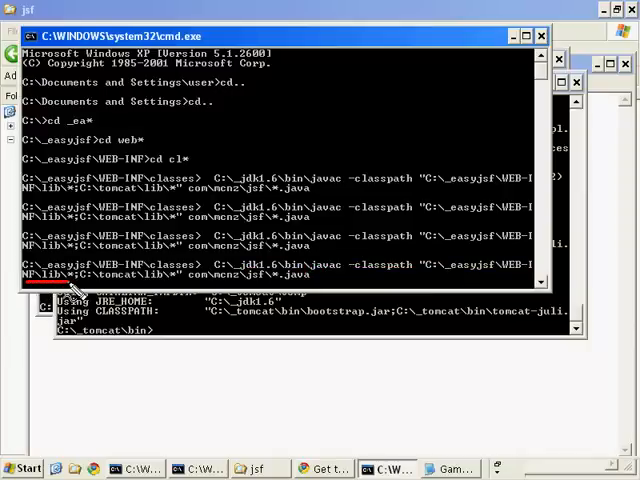
mouse_move(485, 272)
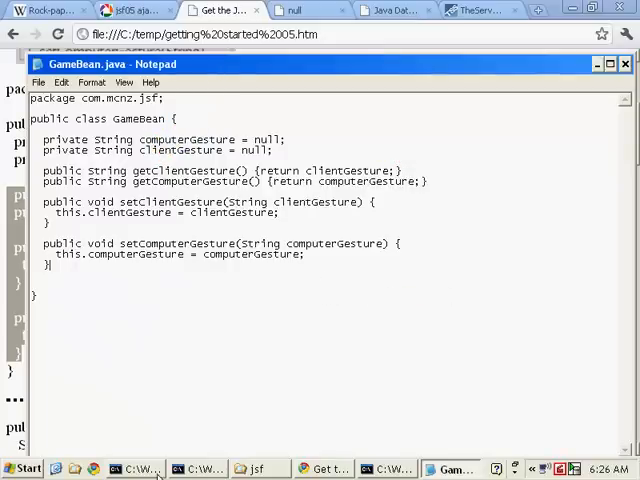
Step: Add private String computerGesture and clientGesture fields with their getters and setters
left_click(390, 468)
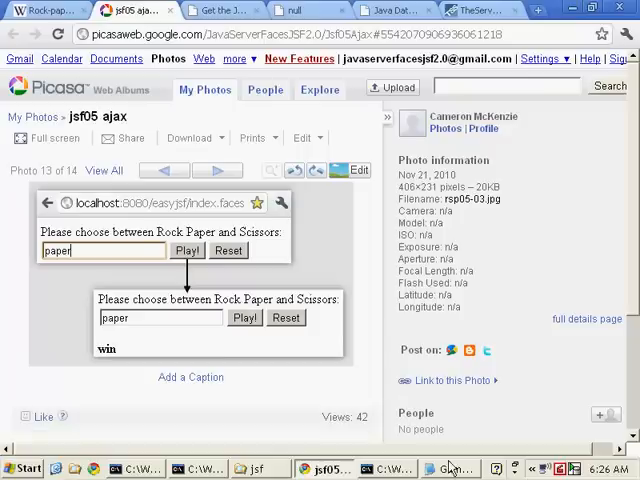
mouse_move(250, 393)
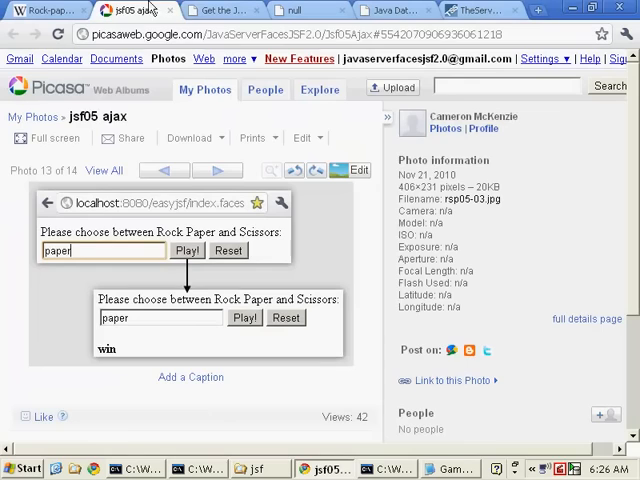
Step: Scroll the getting started guide and select the executeGameLogic method code
left_click(220, 11)
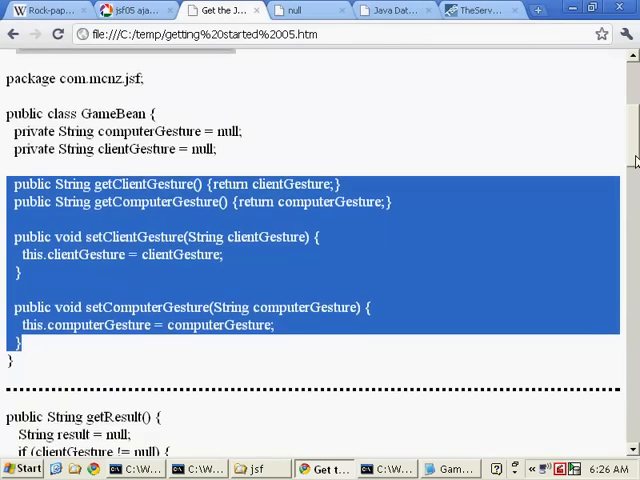
scroll("down", 3)
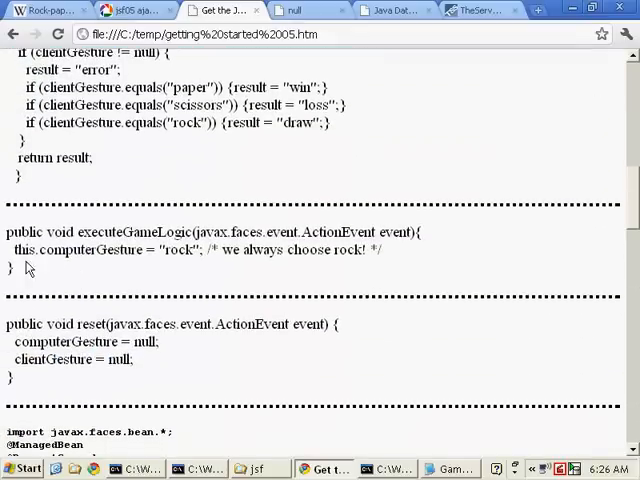
left_click_drag(8, 232, 15, 268)
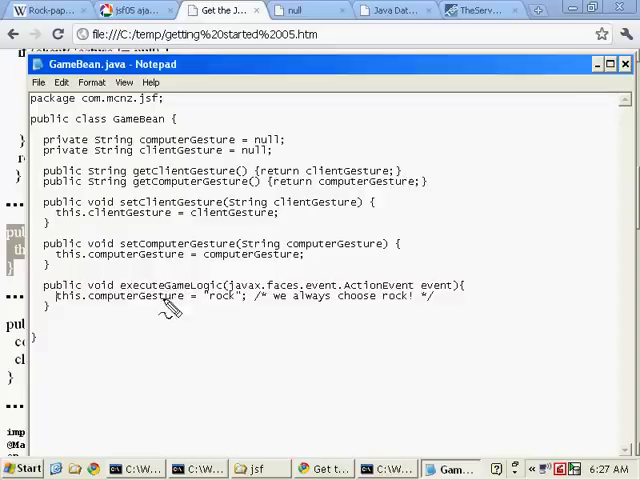
mouse_move(80, 315)
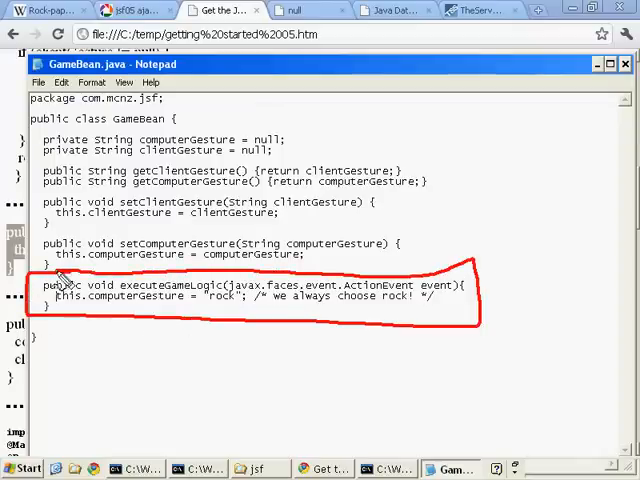
mouse_move(440, 305)
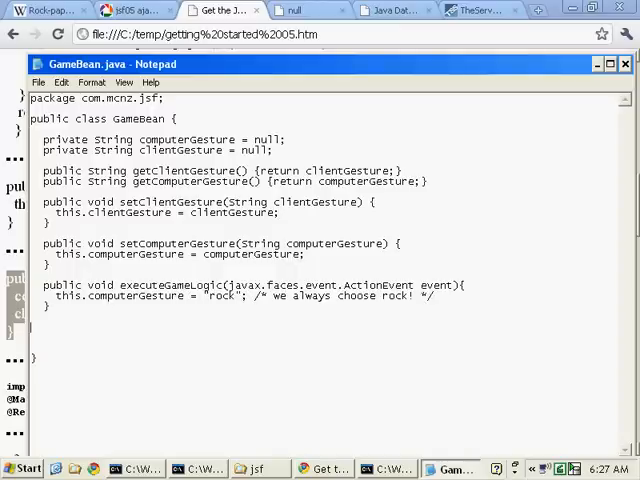
Step: Paste executeGameLogic and type a reset(ActionEvent) method setting both gestures to null
type("public void reset(javax.faces.event.ActionEvent event) {")
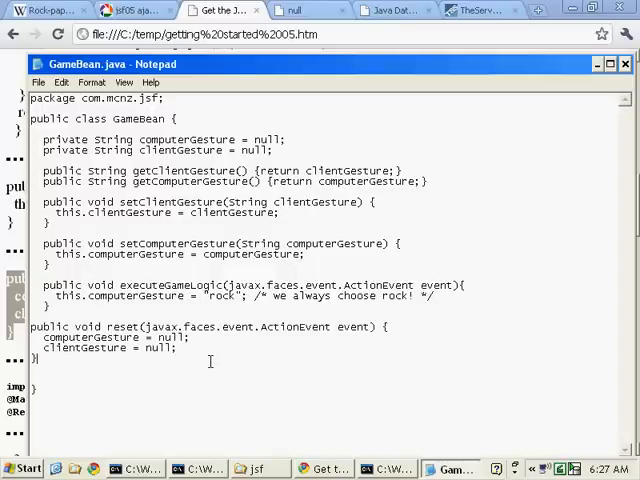
mouse_move(210, 355)
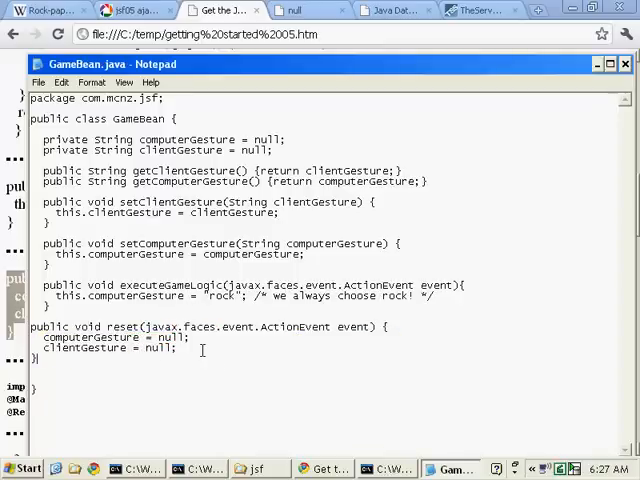
left_click(390, 468)
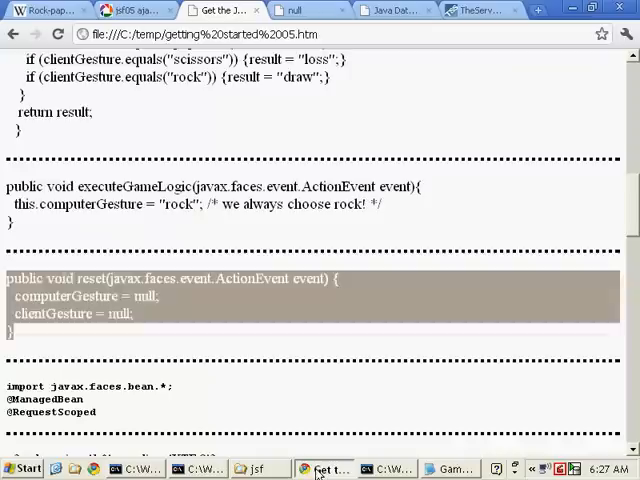
Step: Switch to the Chrome window to view the guide's reset method code
left_click(125, 10)
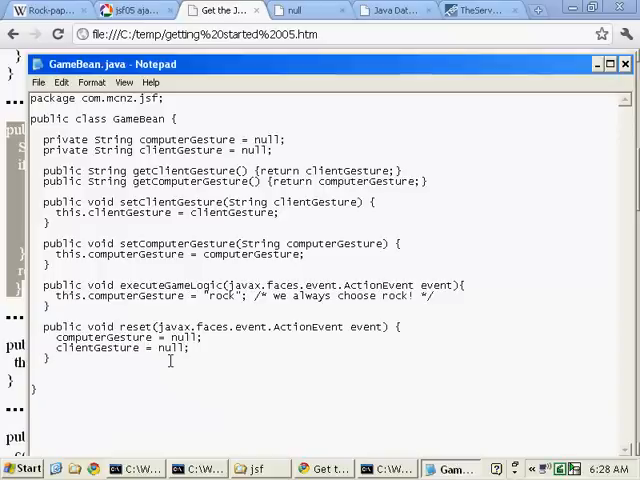
Step: Scroll GameBean.java and select the getResult method name to check the added method
scroll("down", 3)
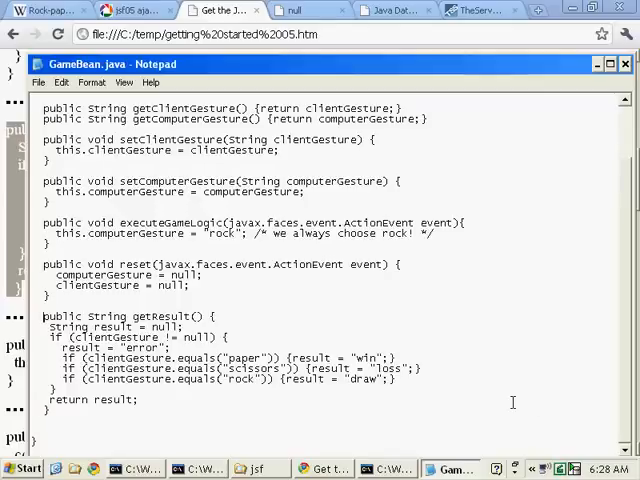
double_click(161, 316)
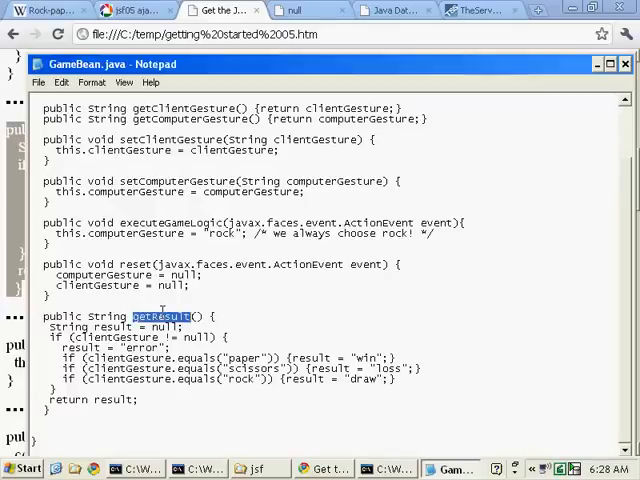
left_click(252, 329)
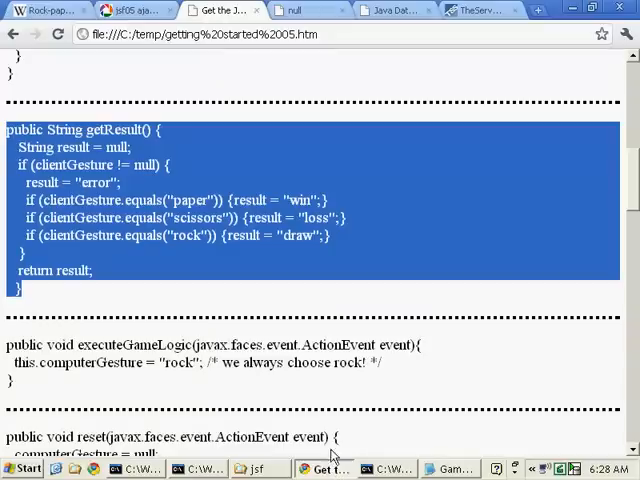
Step: Switch to Chrome to view the guide's getResult method code
left_click(130, 10)
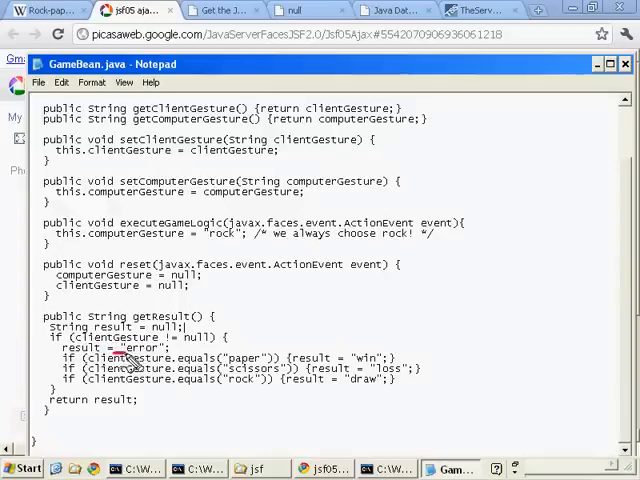
double_click(135, 347)
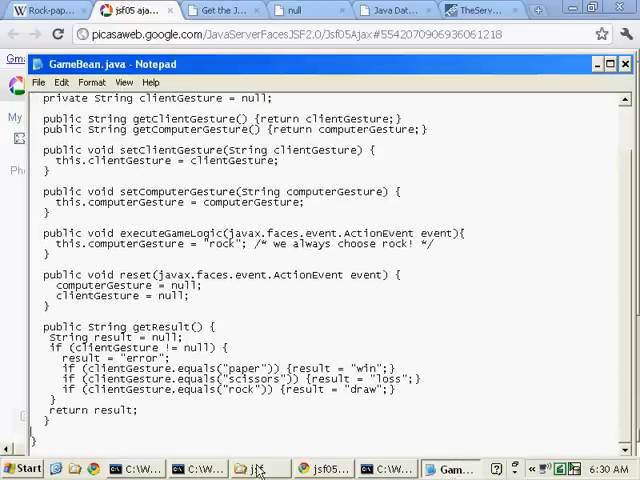
left_click(393, 468)
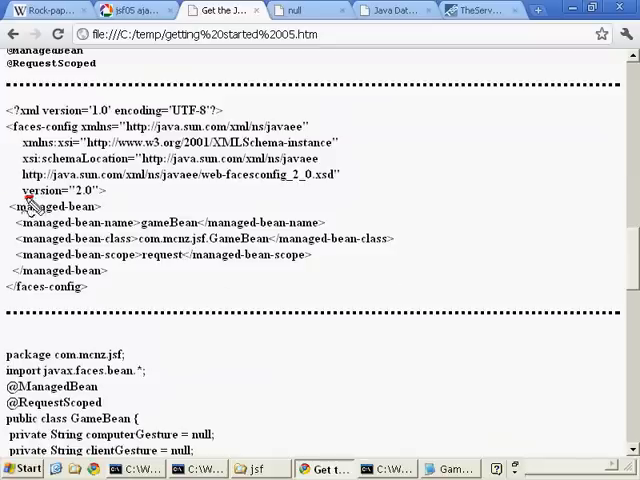
left_click_drag(20, 198, 375, 283)
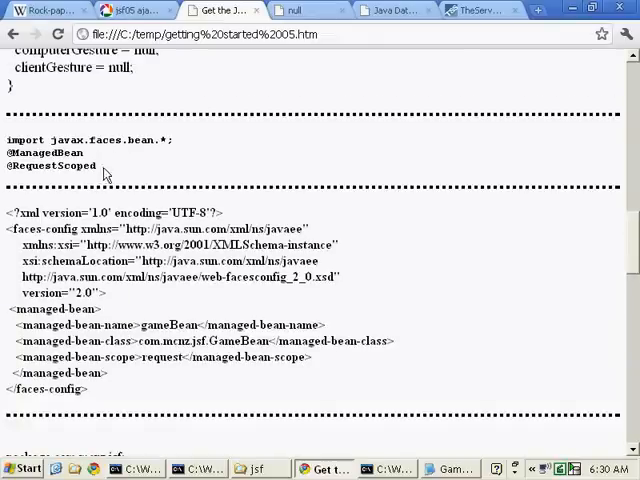
left_click_drag(8, 140, 96, 166)
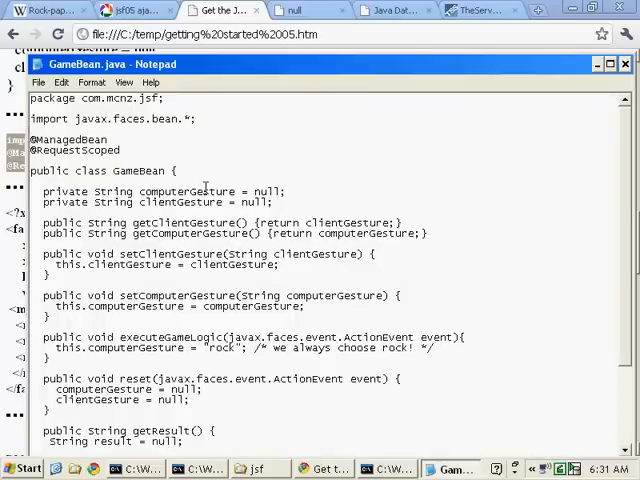
mouse_move(150, 205)
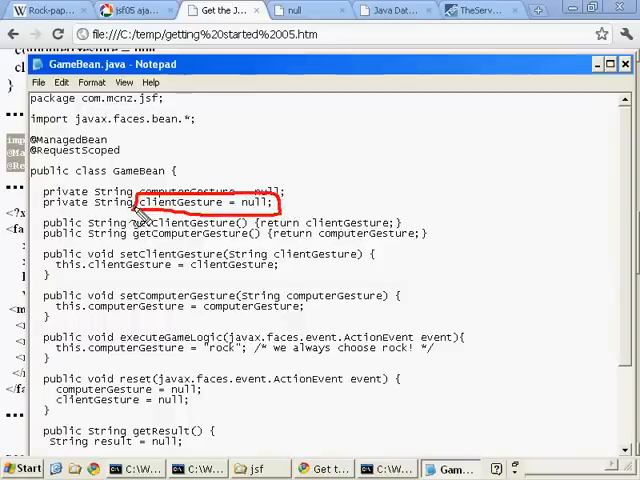
Step: Bring Notepad forward to insert the javax.faces.bean import and annotations above the class
left_click(130, 10)
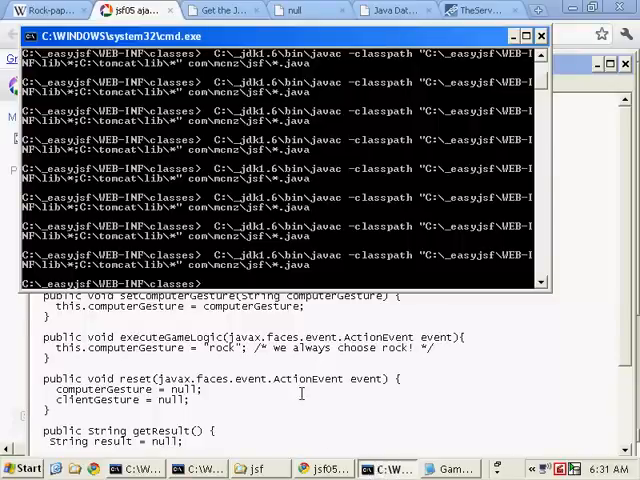
Step: Switch to Command Prompt and rerun javac on com\mcnz\jsf\*.java
left_click(130, 10)
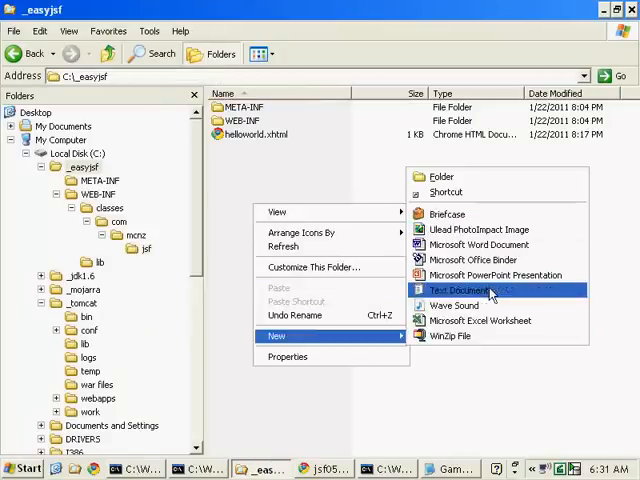
Step: Create a new empty text document in the _easyjsf root, to become index.xhtml
left_click(467, 290)
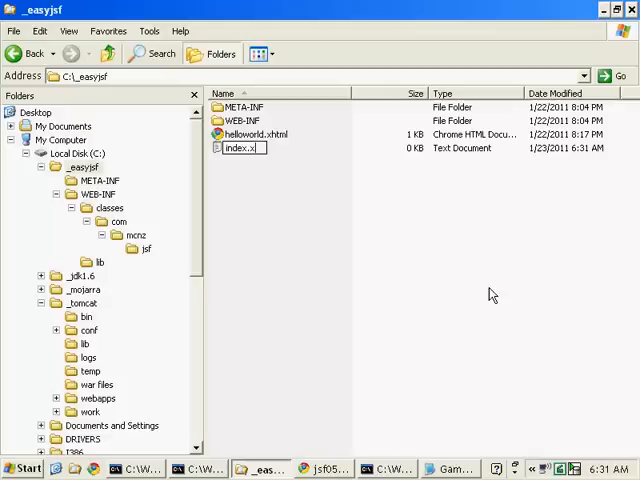